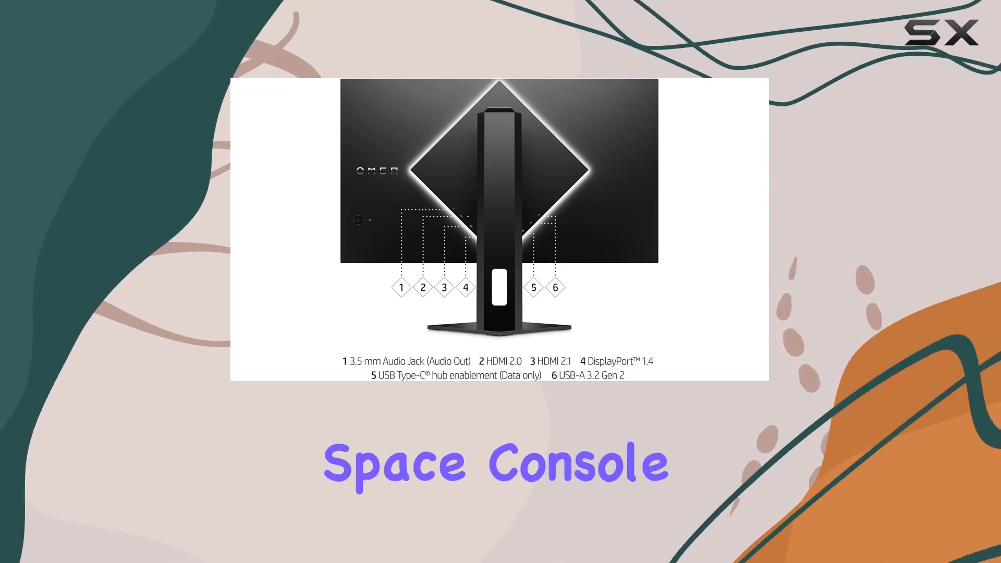
key("Right")
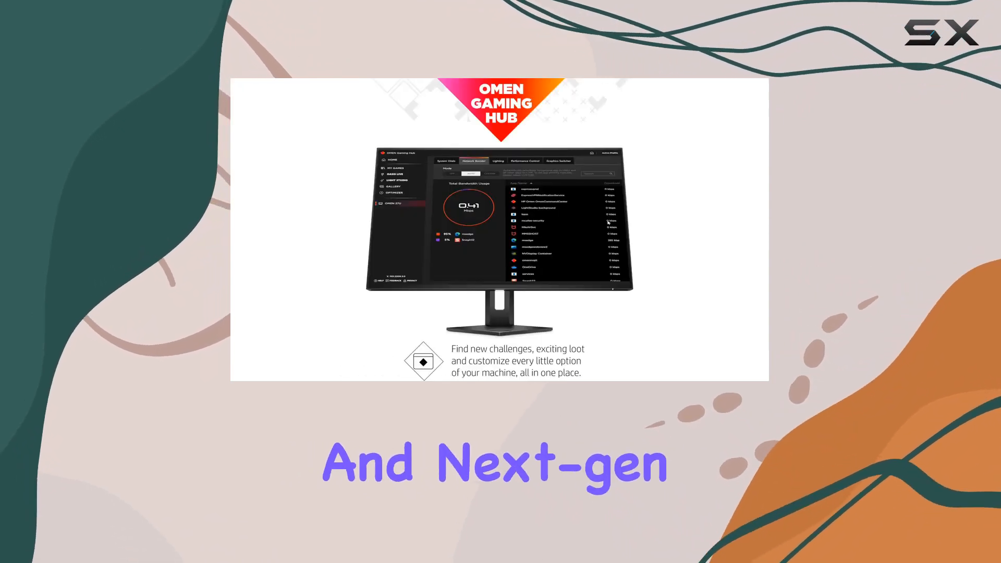